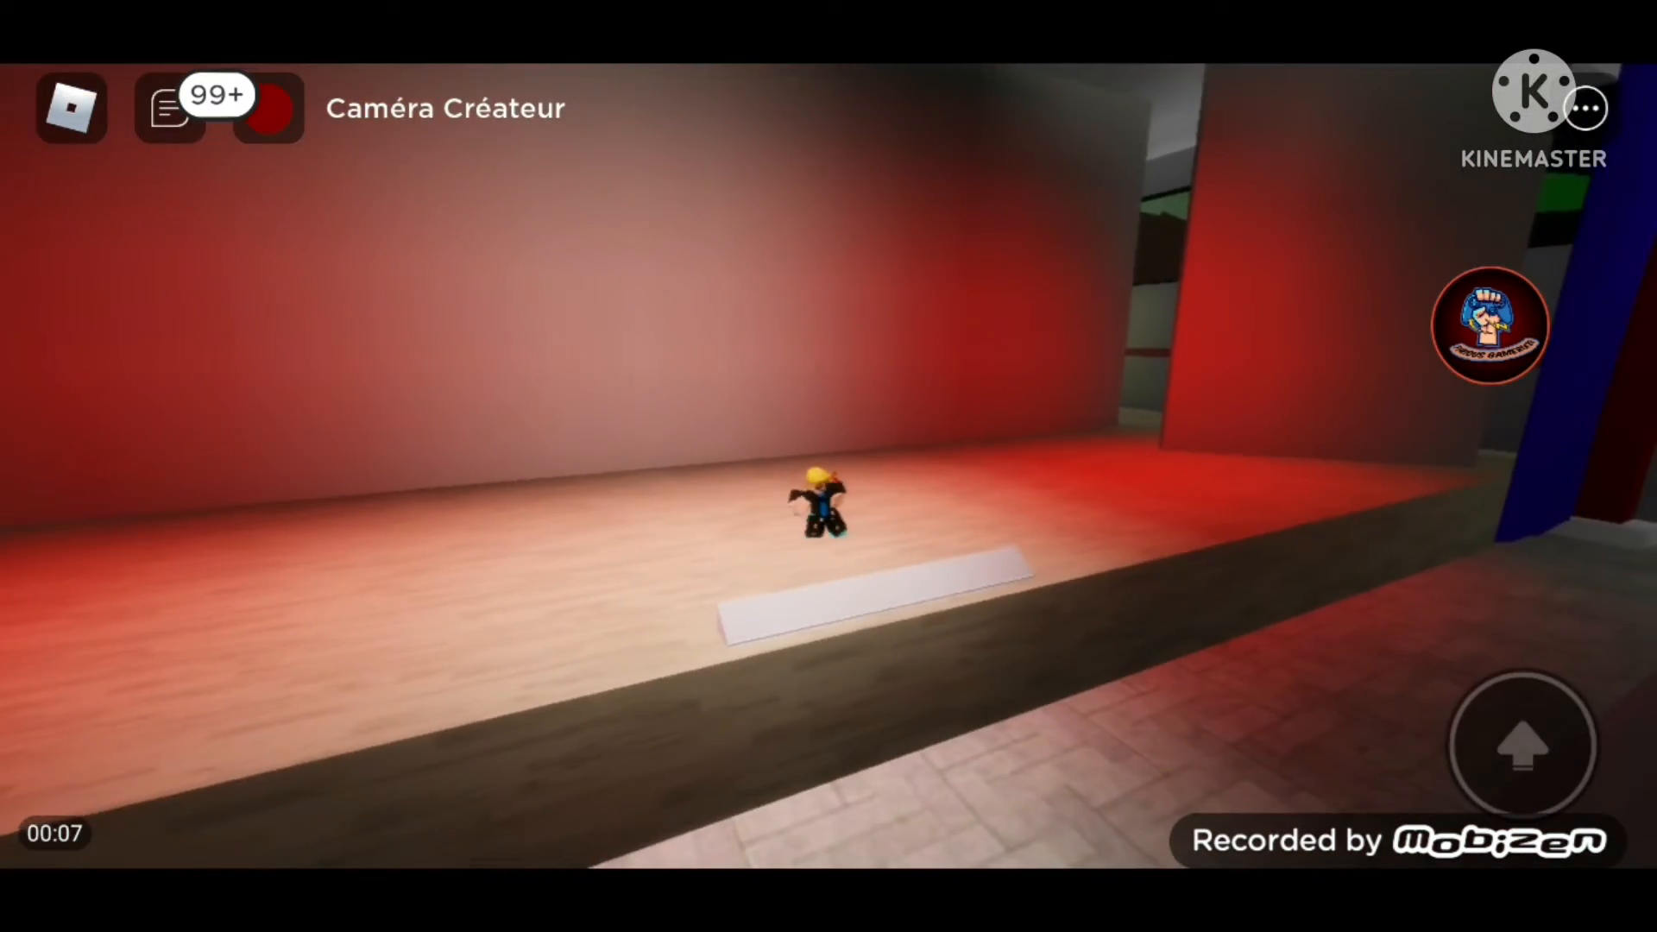
click(1534, 86)
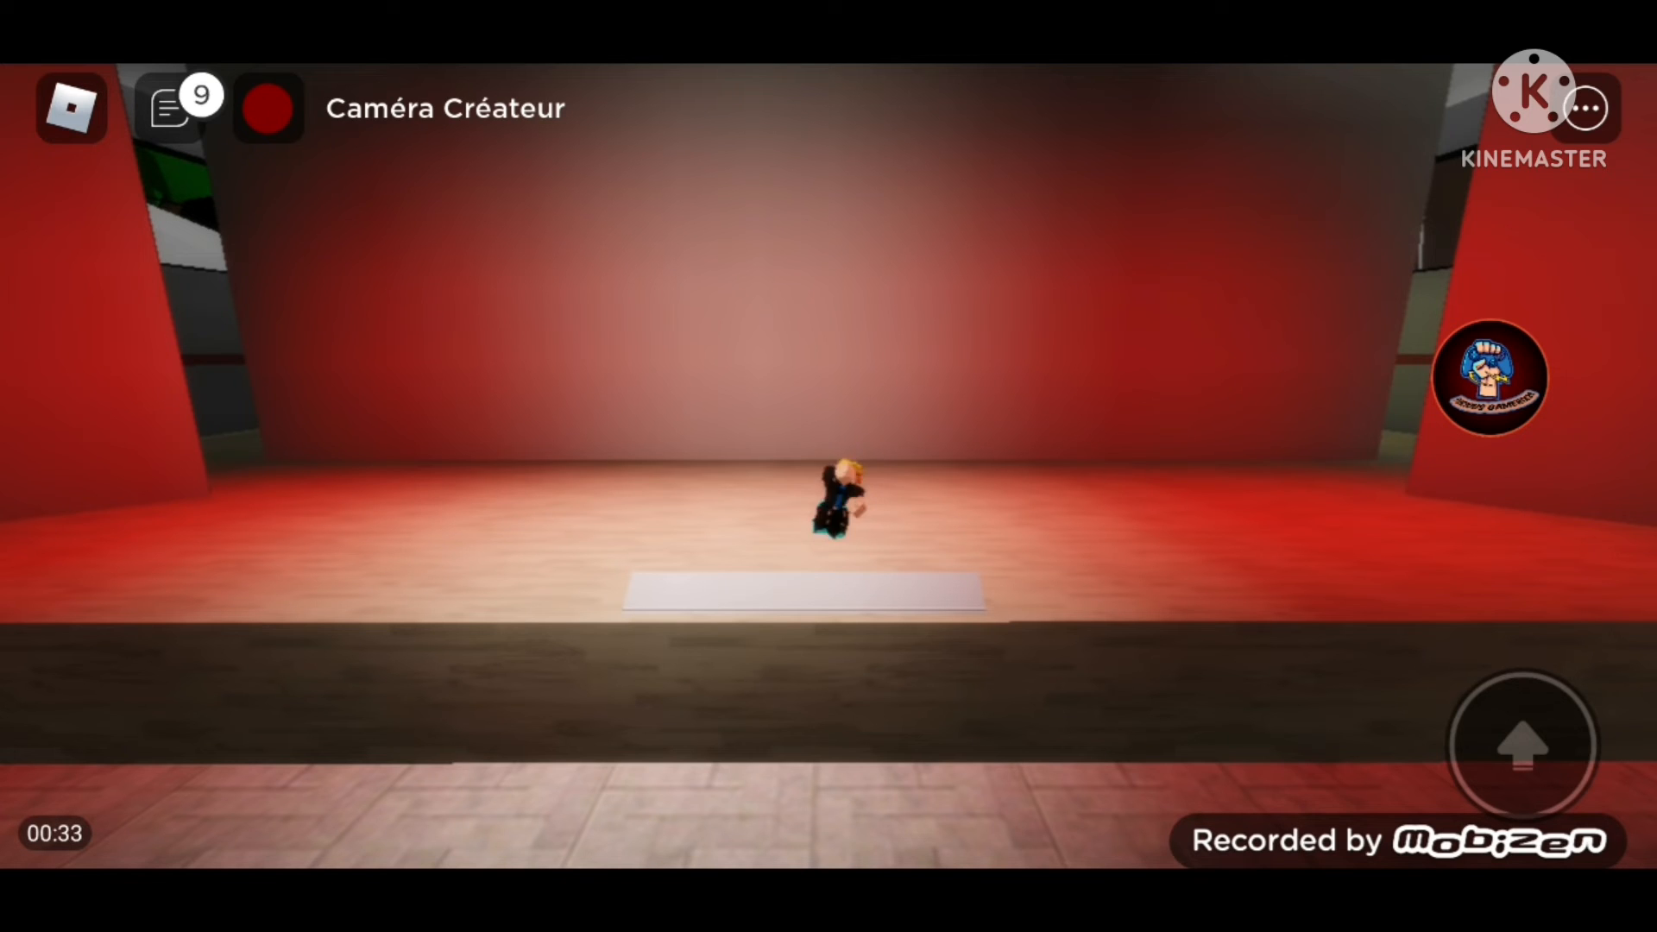
click(267, 107)
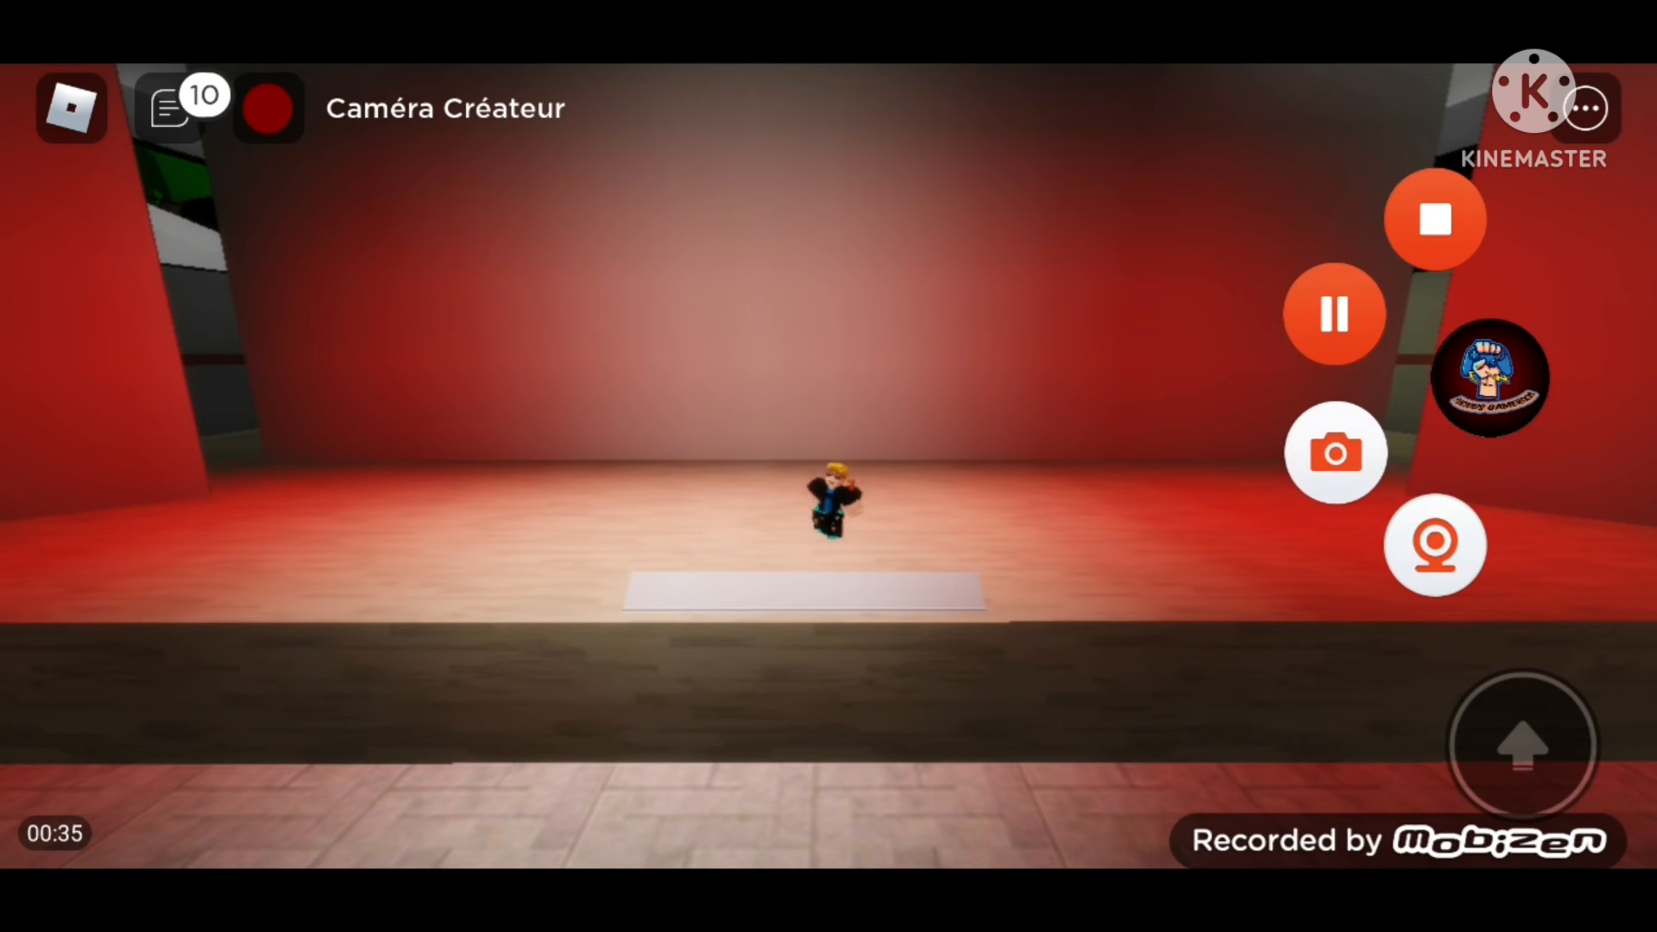